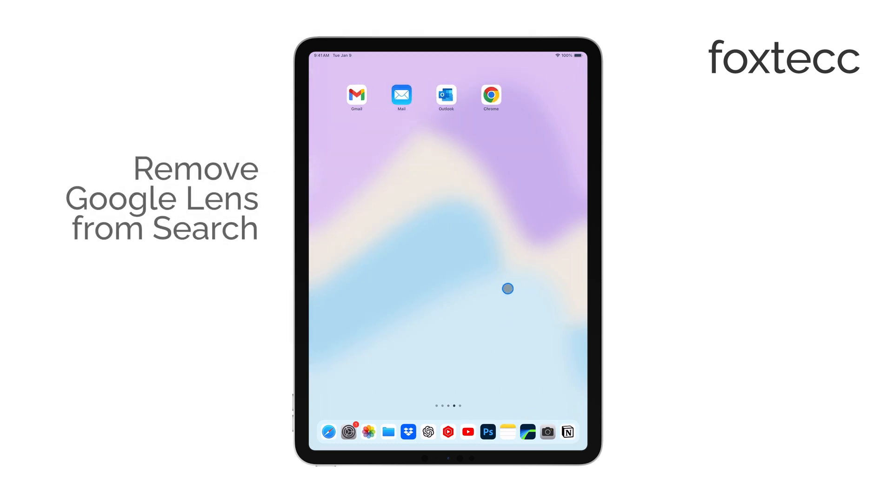
pyautogui.moveTo(546, 321)
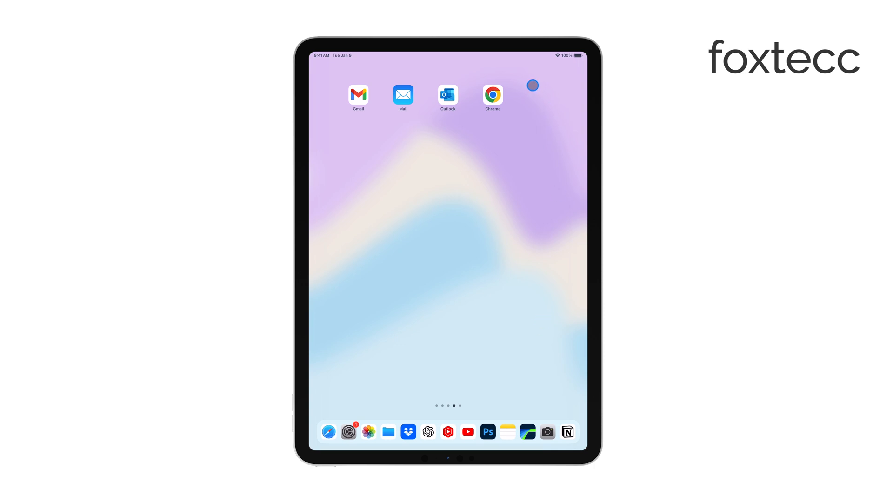
# Launch Chrome and load chrome://flags in the address bar
pyautogui.click(492, 94)
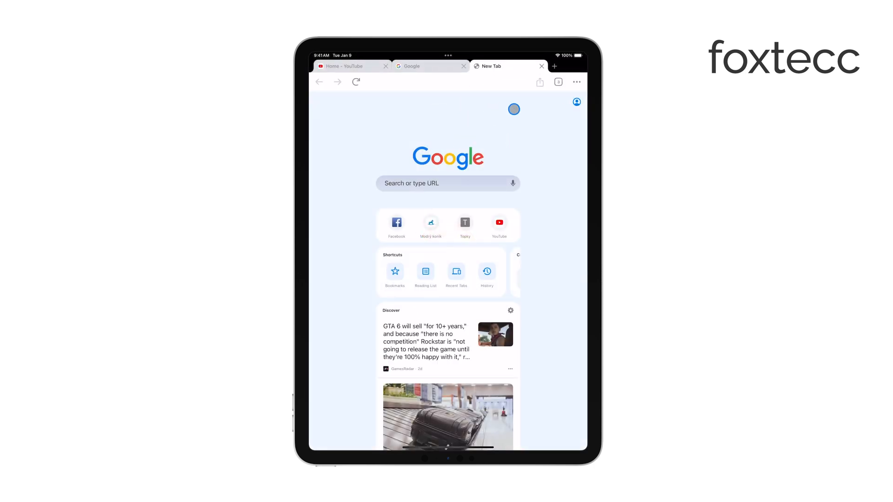
pyautogui.click(448, 183)
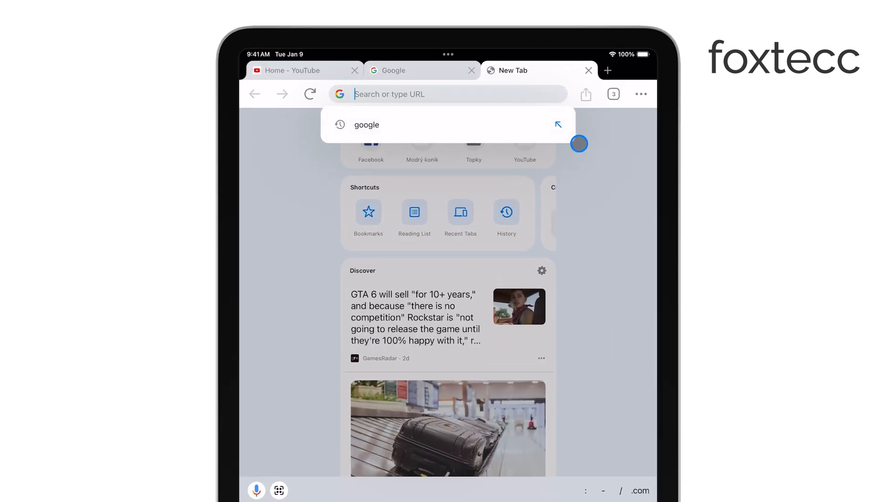
pyautogui.write('chro,e')
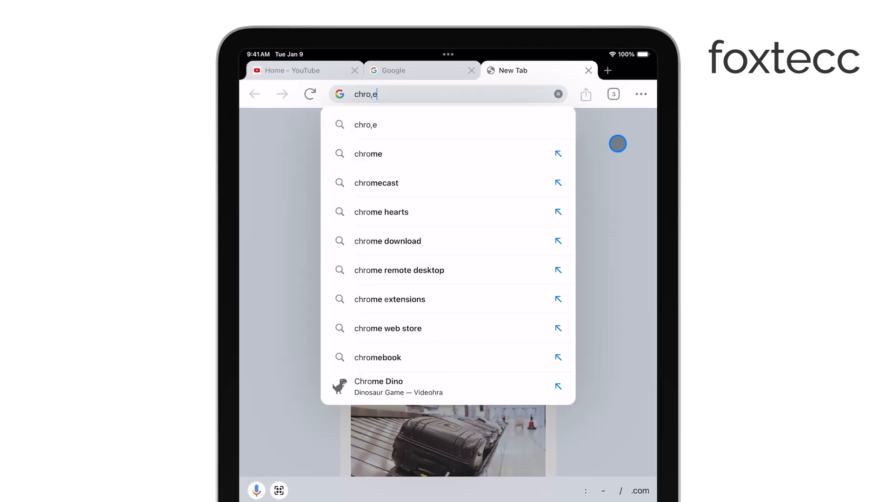
pyautogui.write('chrome')
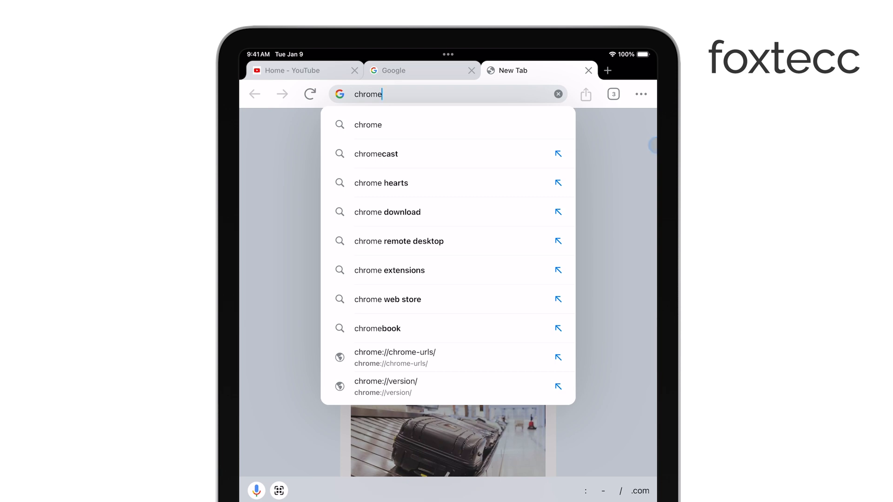
pyautogui.click(386, 381)
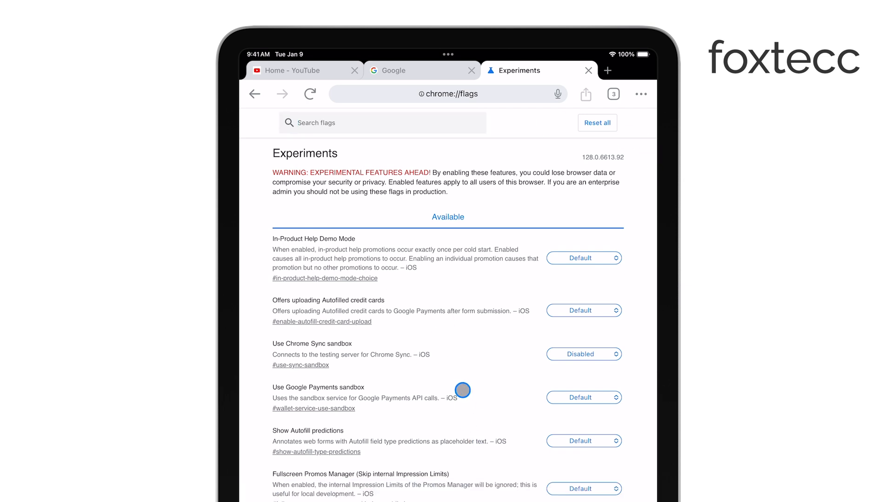
# Scroll the Experiments list, then focus the Search flags box at the top
pyautogui.scroll(-3)
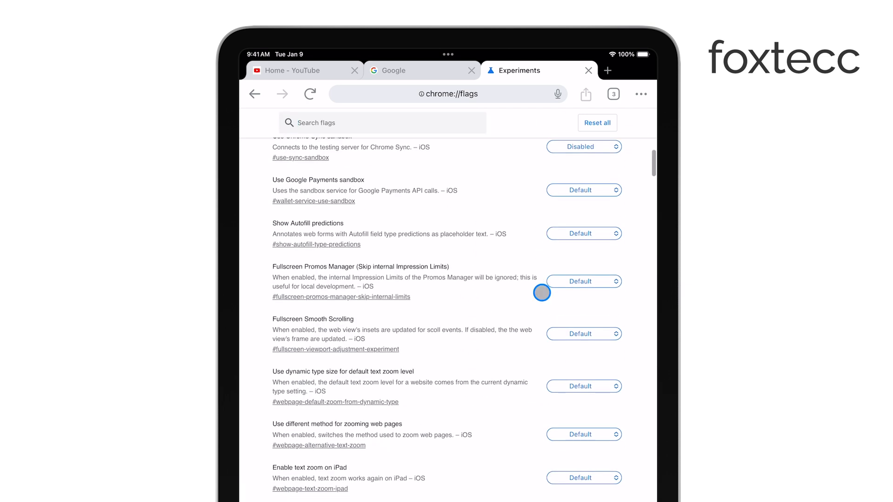
pyautogui.click(382, 122)
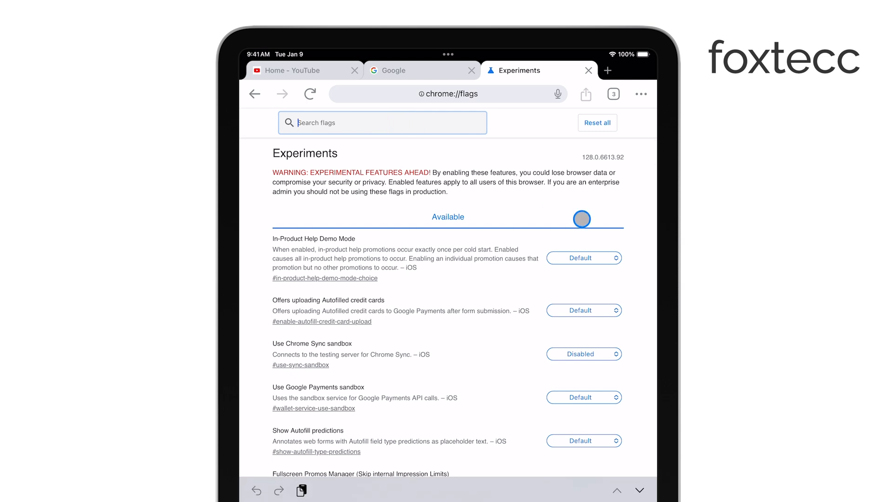
# Search the flags for 'Lens' to show Lens-related experiments
pyautogui.write('u')
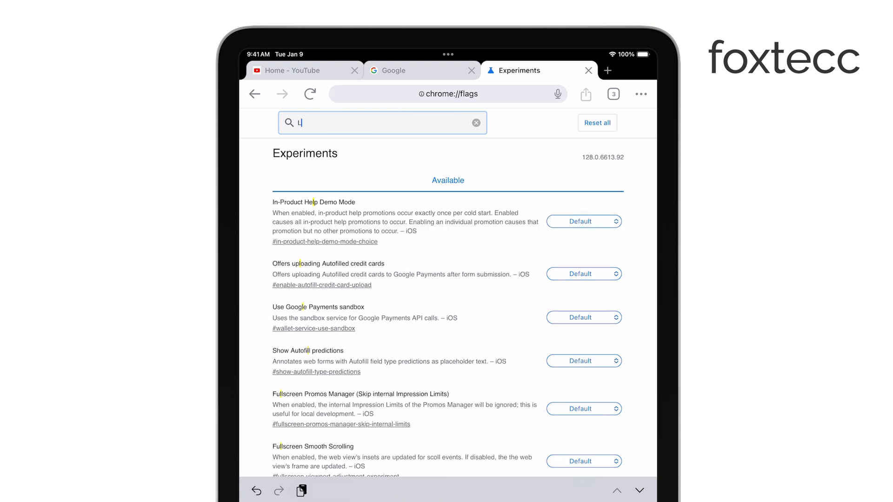
pyautogui.write('Lens')
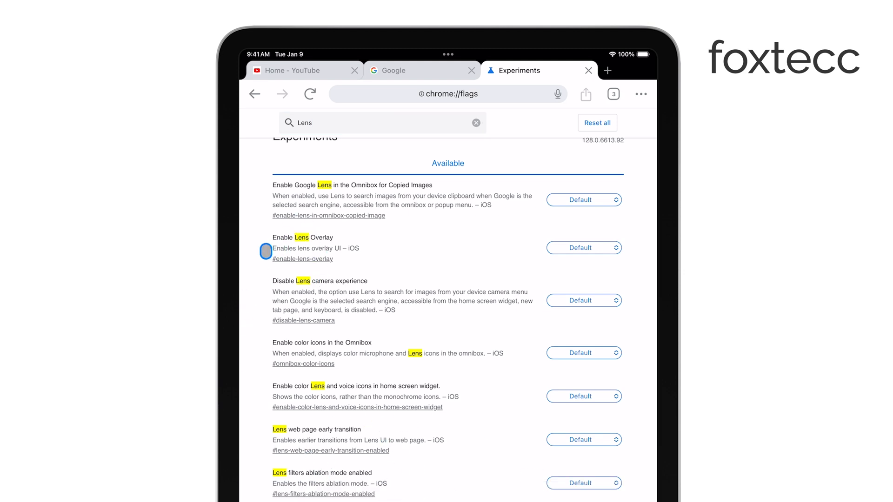
# Change the Enable Lens Overlay flag from Default to Disabled
pyautogui.click(583, 247)
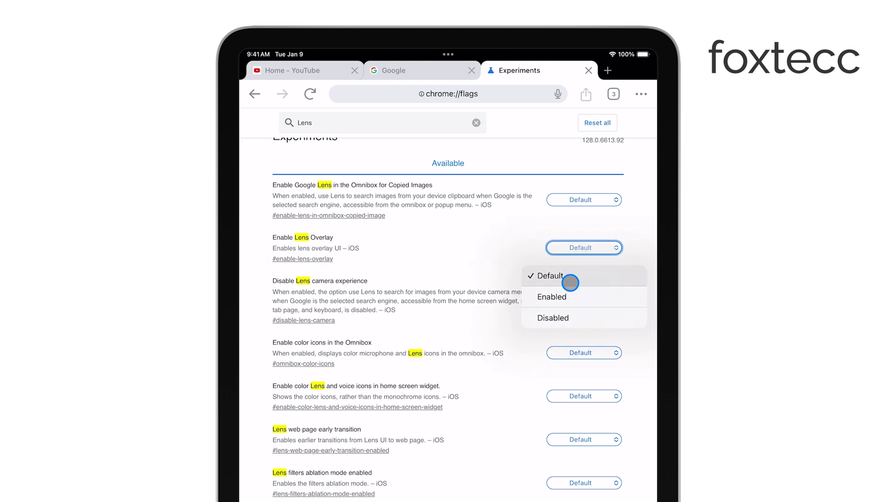
pyautogui.click(553, 318)
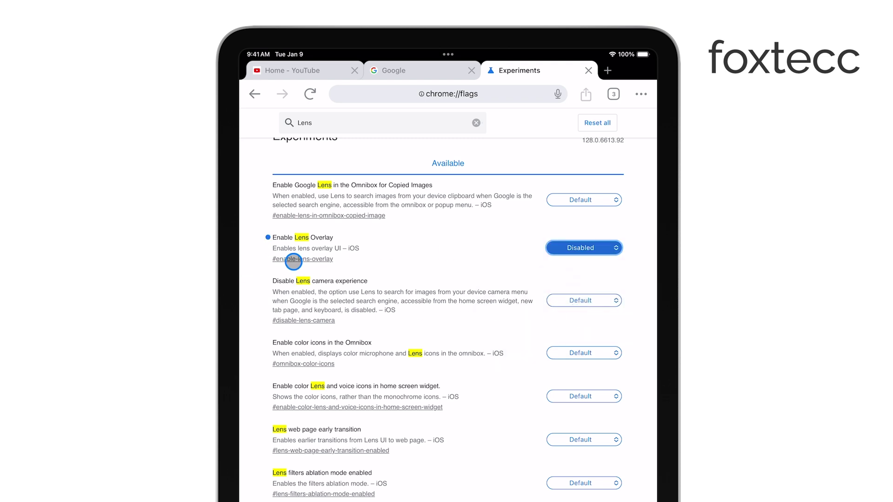
pyautogui.moveTo(252, 322)
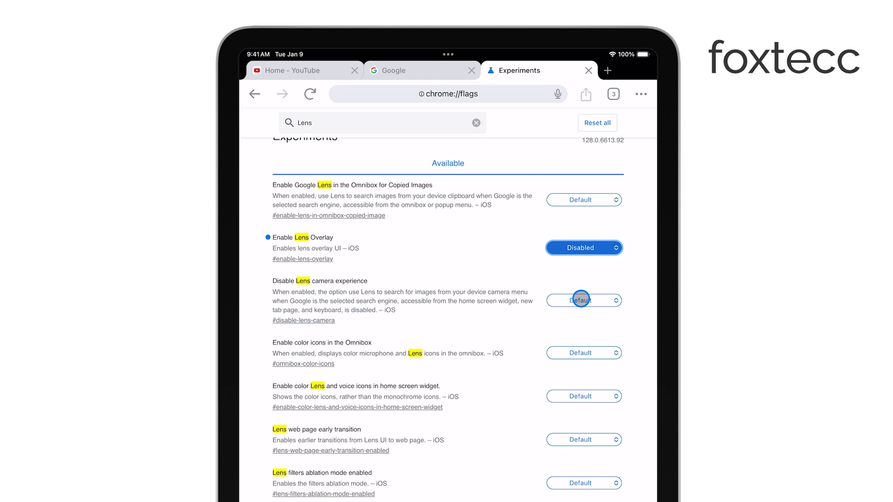
# Scroll the Lens results and clear the 'Lens' search to restore all experiments
pyautogui.click(583, 300)
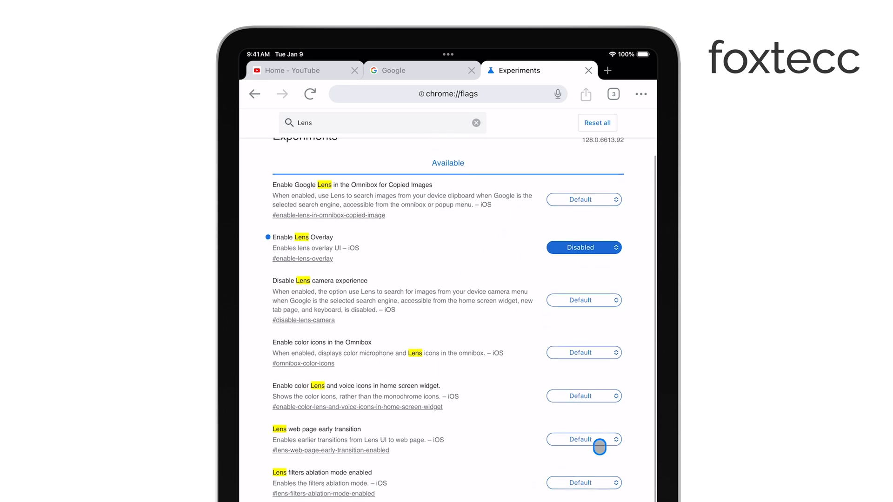
pyautogui.scroll(3)
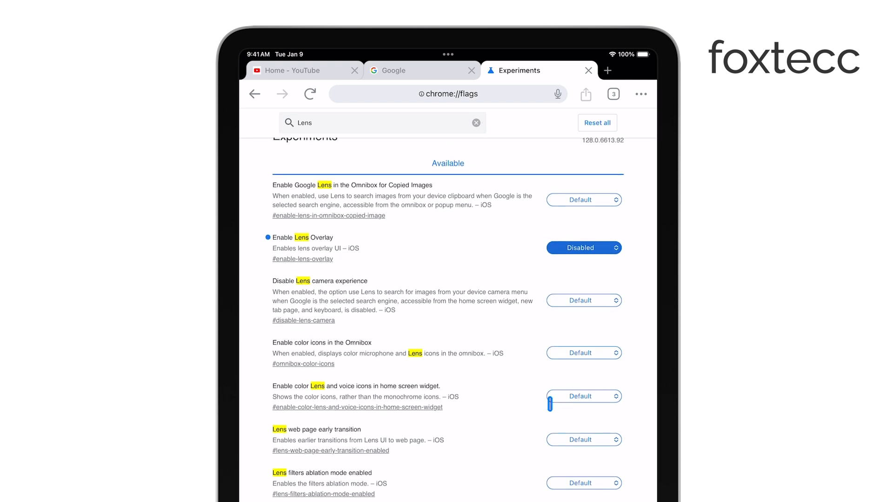
pyautogui.click(477, 122)
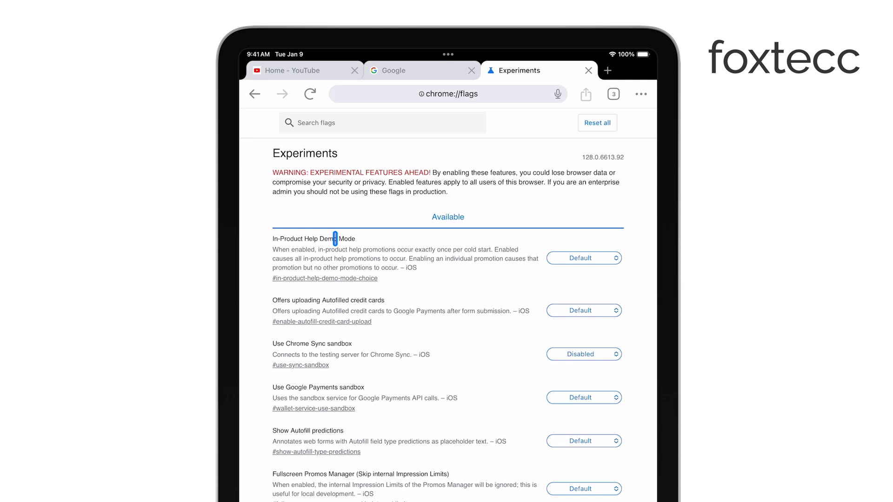
pyautogui.moveTo(541, 292)
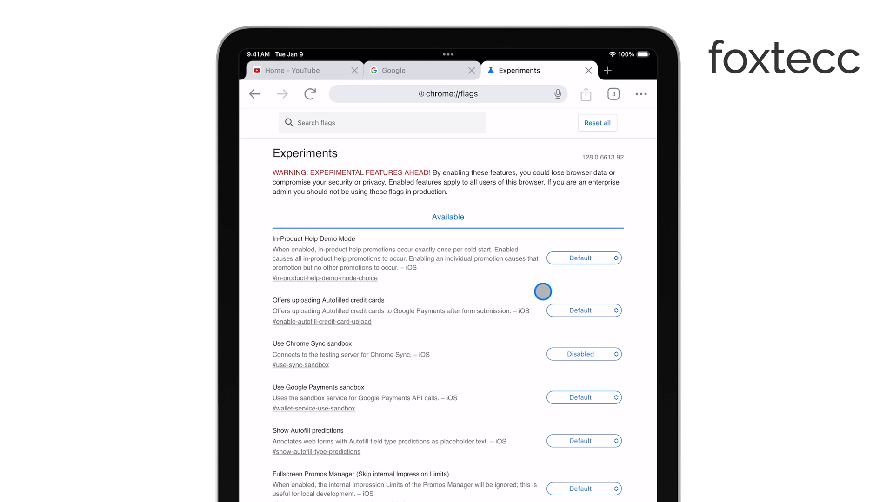